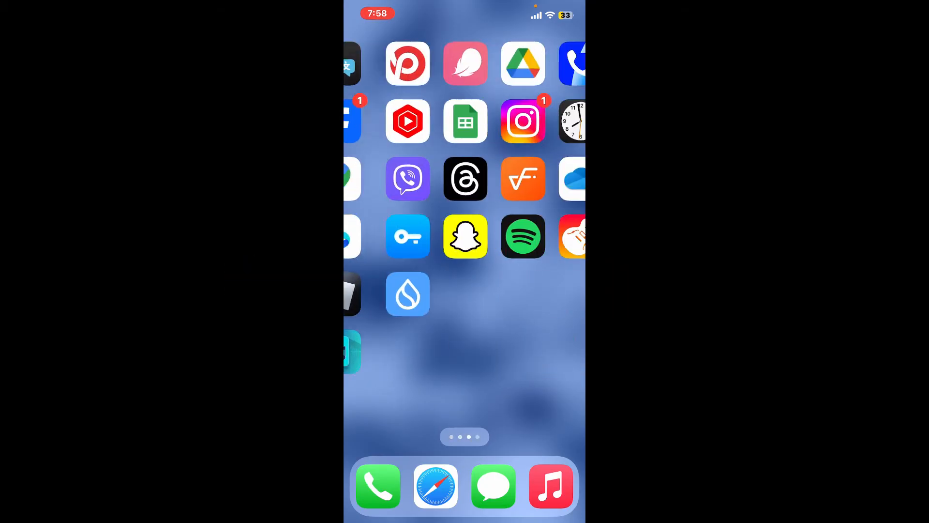
Open the Sui wallet app and show the All Accounts list for the passphrase account
{"action": "left_click", "coordinate": [407, 294]}
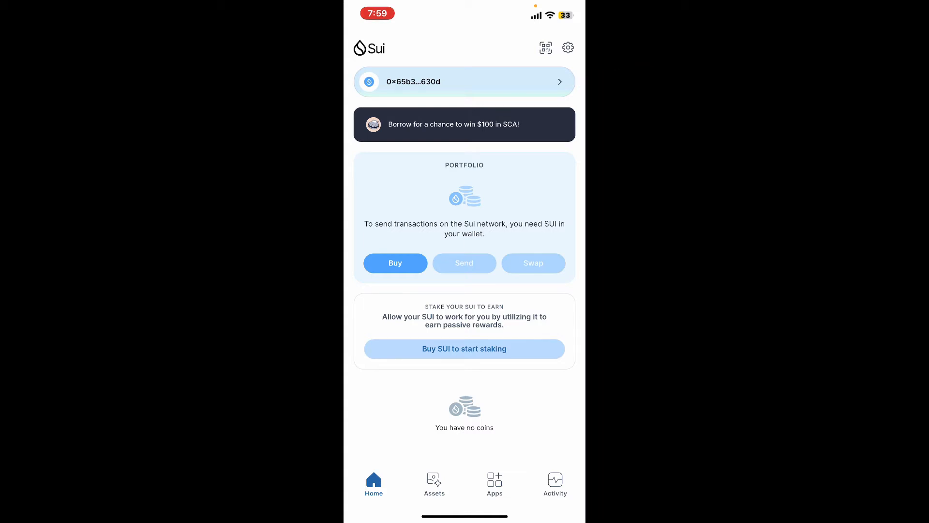
{"action": "left_click", "coordinate": [464, 81]}
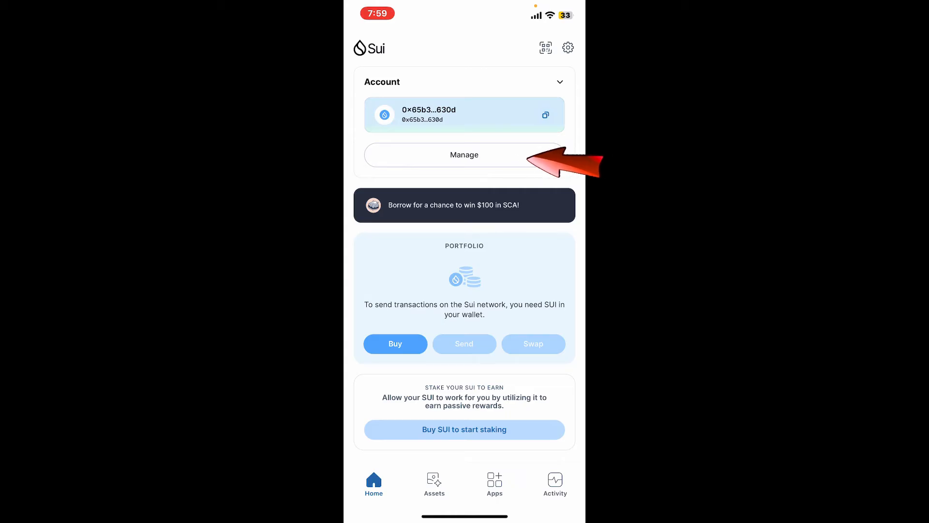
{"action": "left_click", "coordinate": [465, 155]}
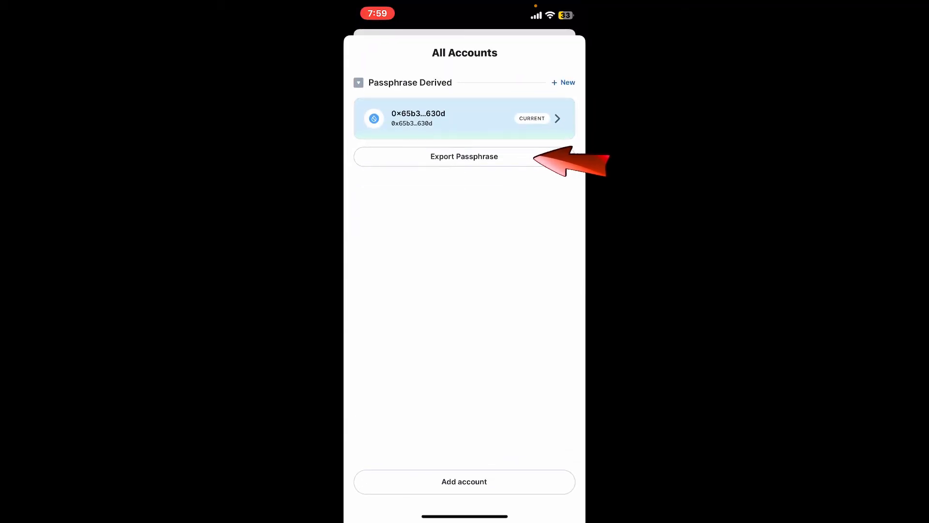
Use the current account row's options menu to copy its wallet address
{"action": "left_click", "coordinate": [539, 118]}
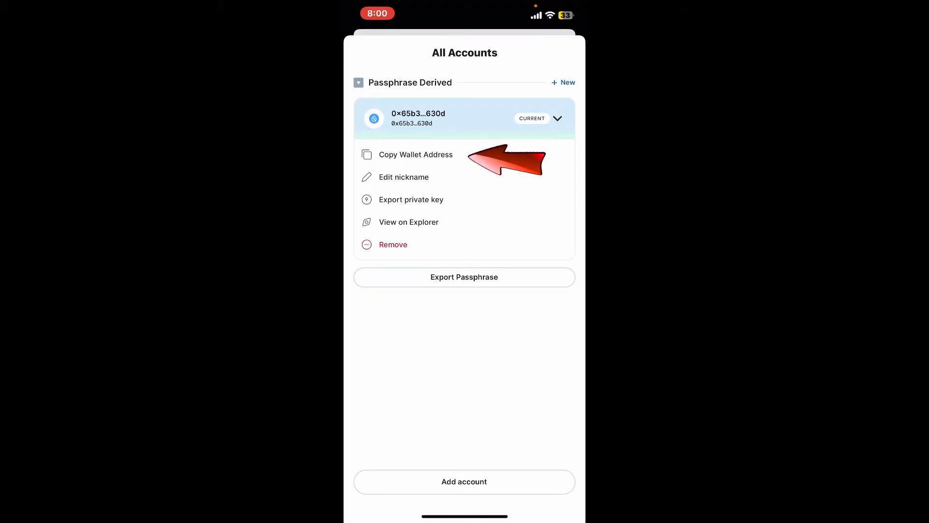
{"action": "left_click", "coordinate": [416, 154]}
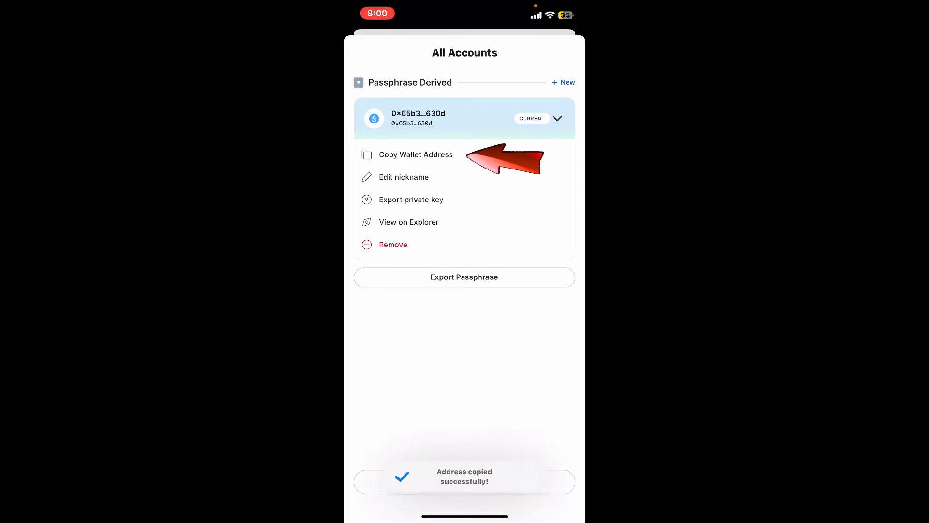